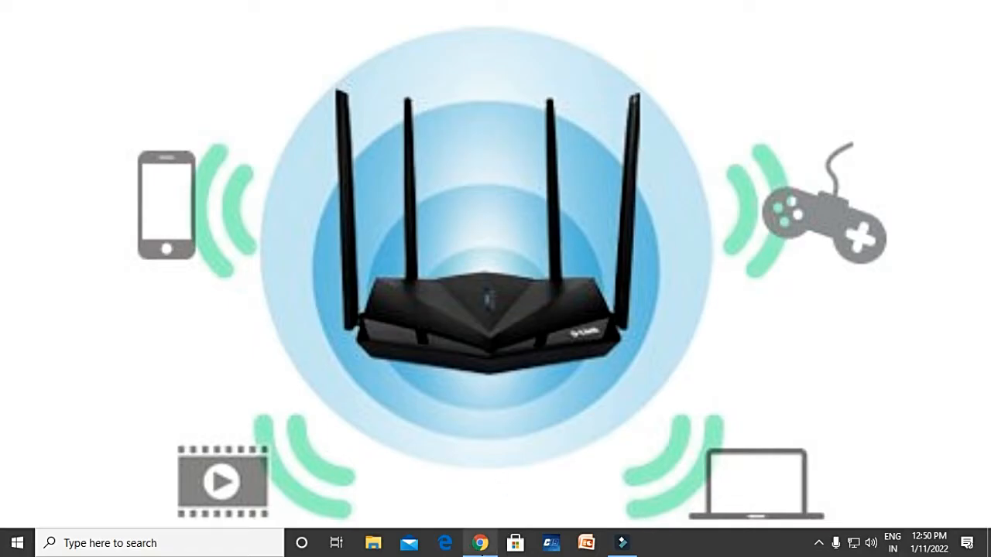
Begin a Google query for d'link dir650in firmware in the search box
left_click(480, 542)
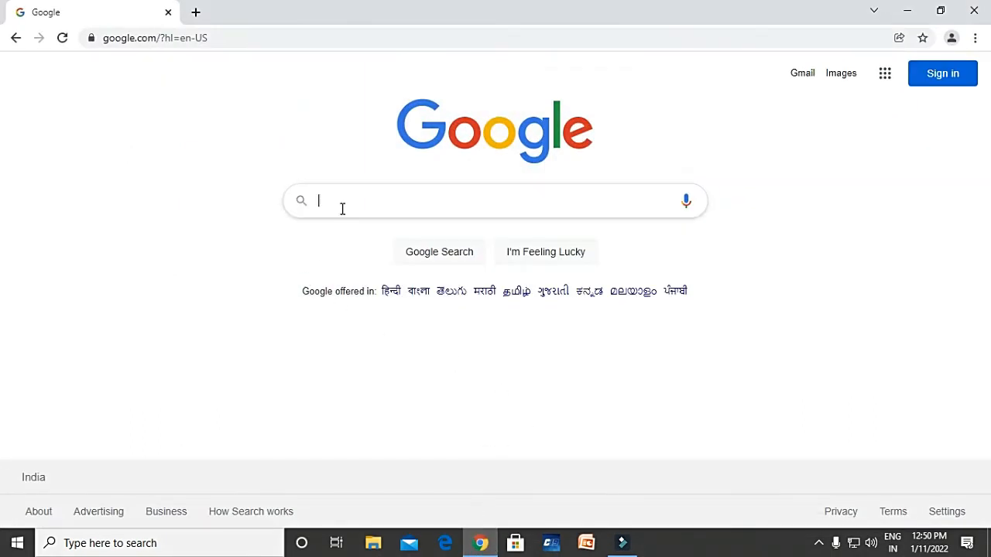
left_click(496, 202)
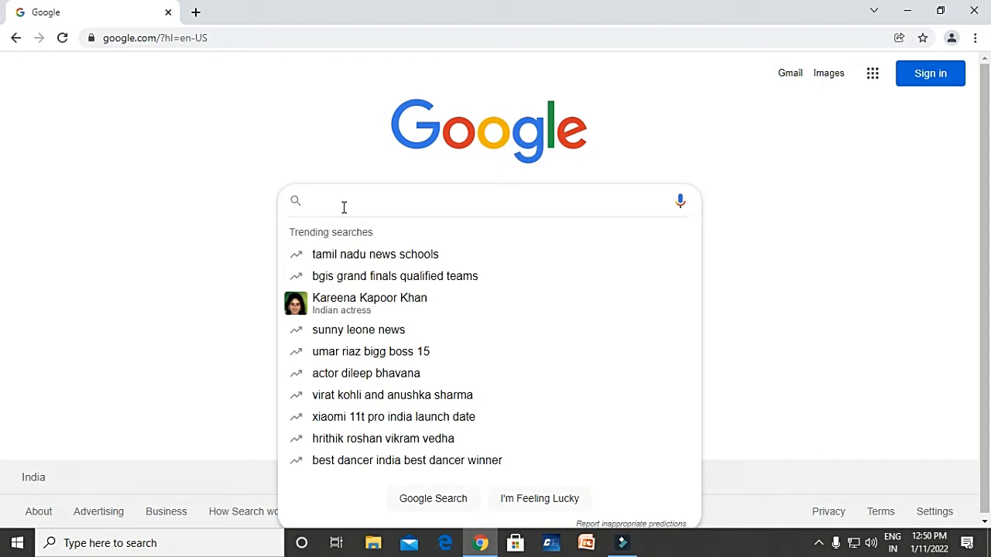
type("dlink dir650in firmware")
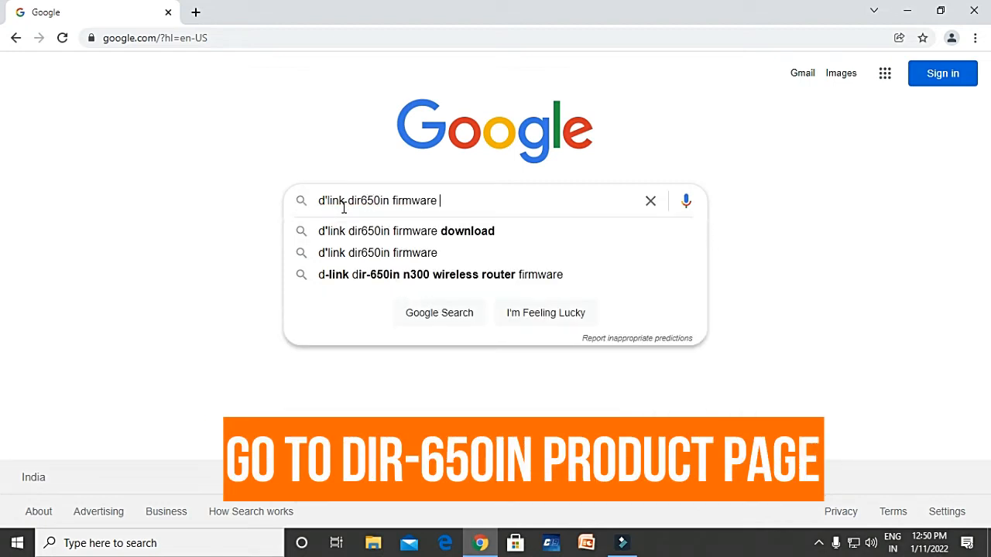
Search with 'upgrade' added and choose the Wireless N300 Router DIR-650IN result from in.dlink.com
type("upgrade")
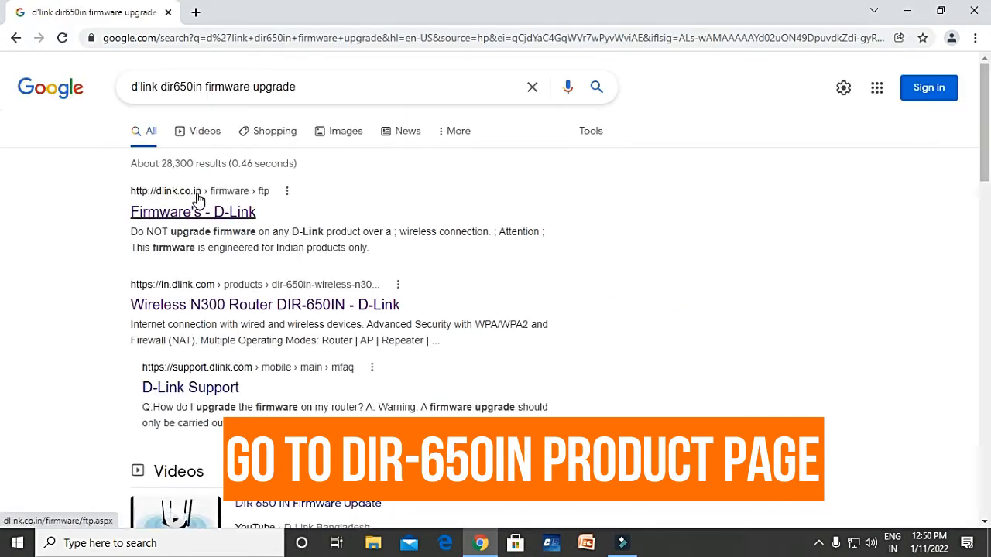
mouse_move(189, 307)
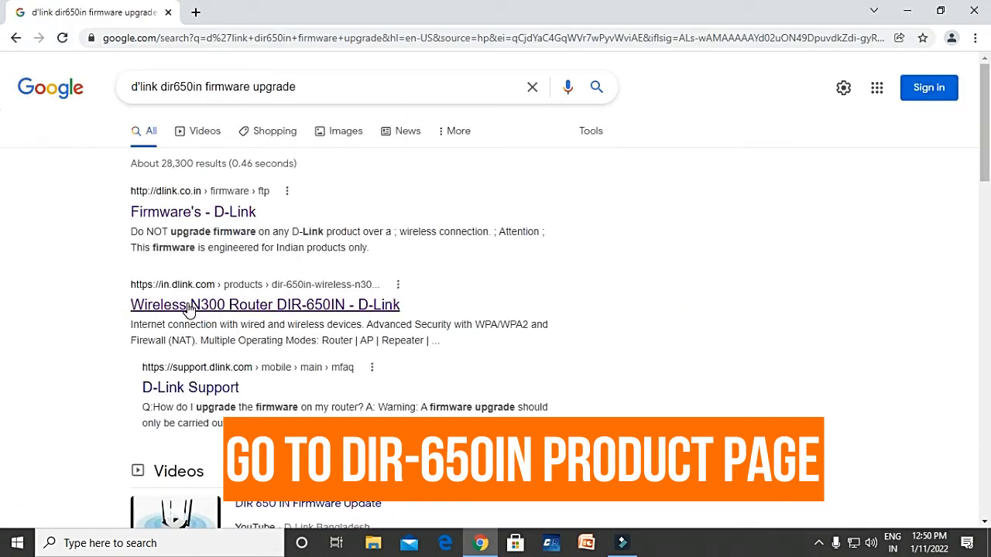
left_click(265, 303)
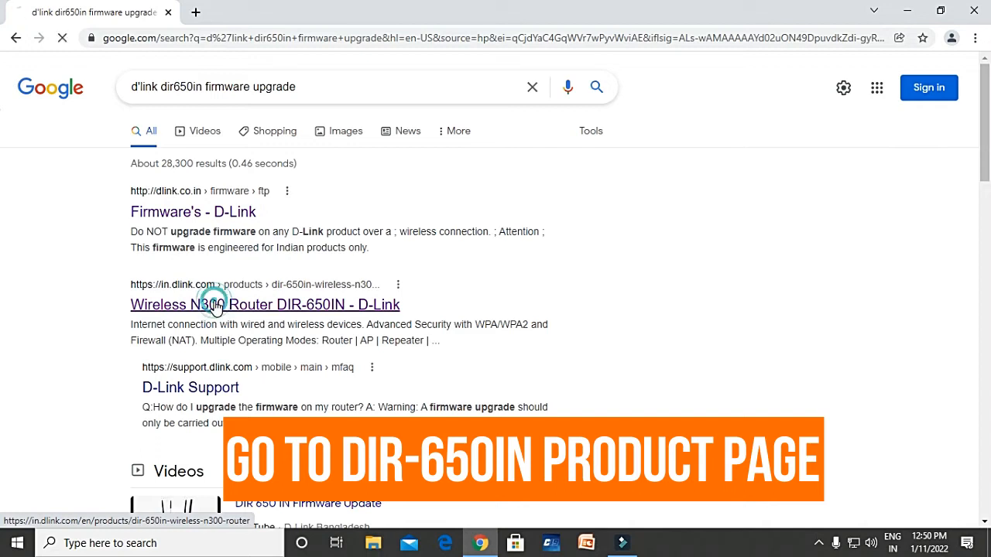
left_click(215, 304)
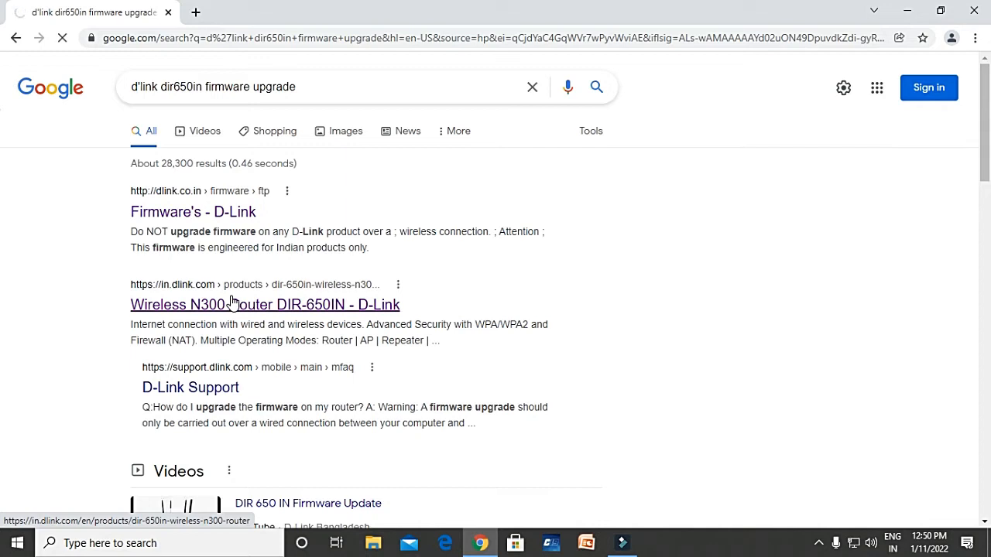
Load the DIR-650IN product page and reveal its Downloads options, Datasheet and Firmware
left_click(265, 303)
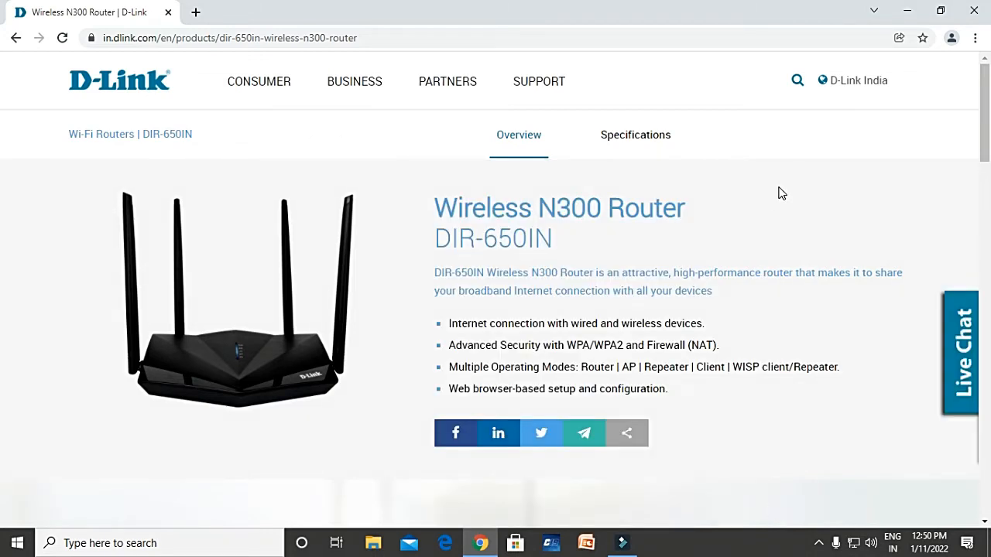
scroll("down", 3)
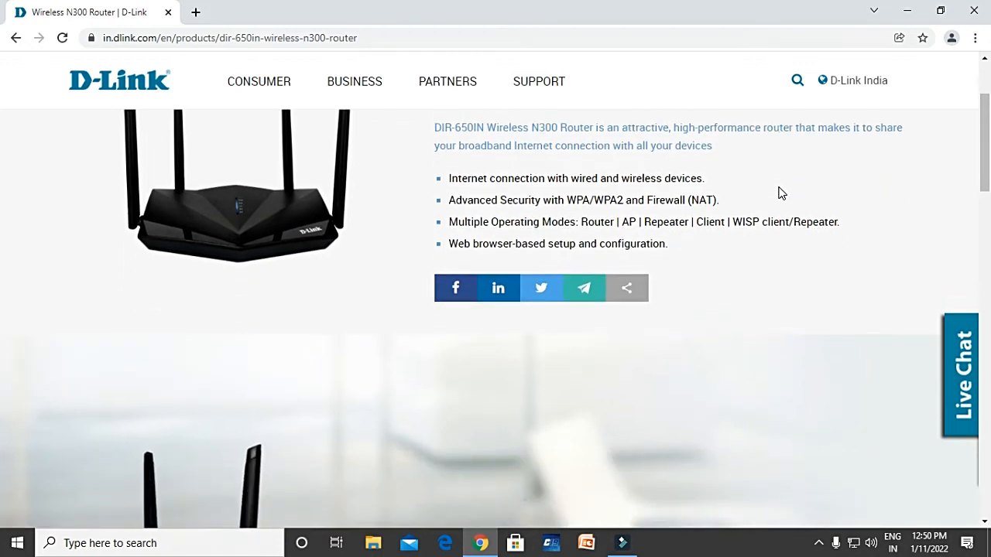
scroll("down", 3)
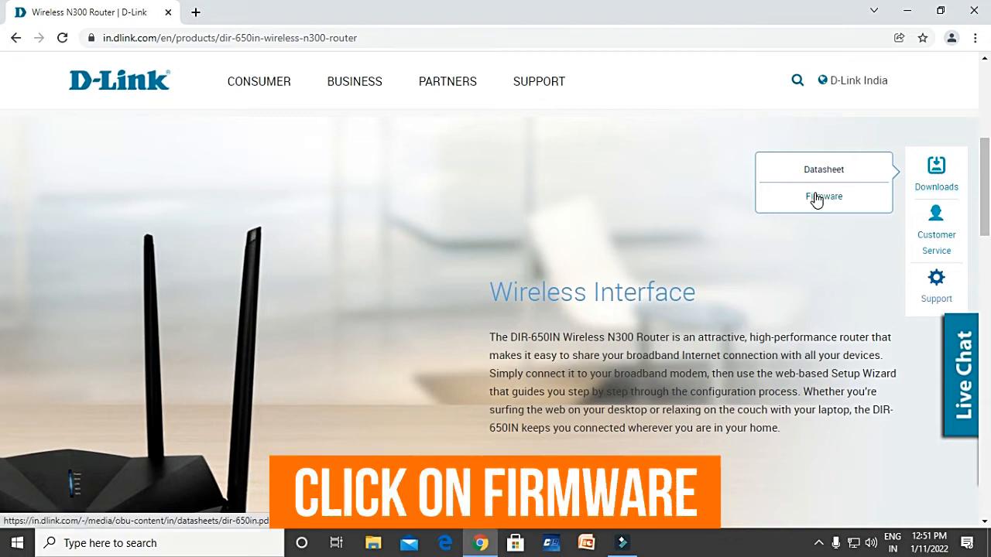
Go to the dlink.co.in Firmware download page with its Indian-products-only warning
left_click(823, 195)
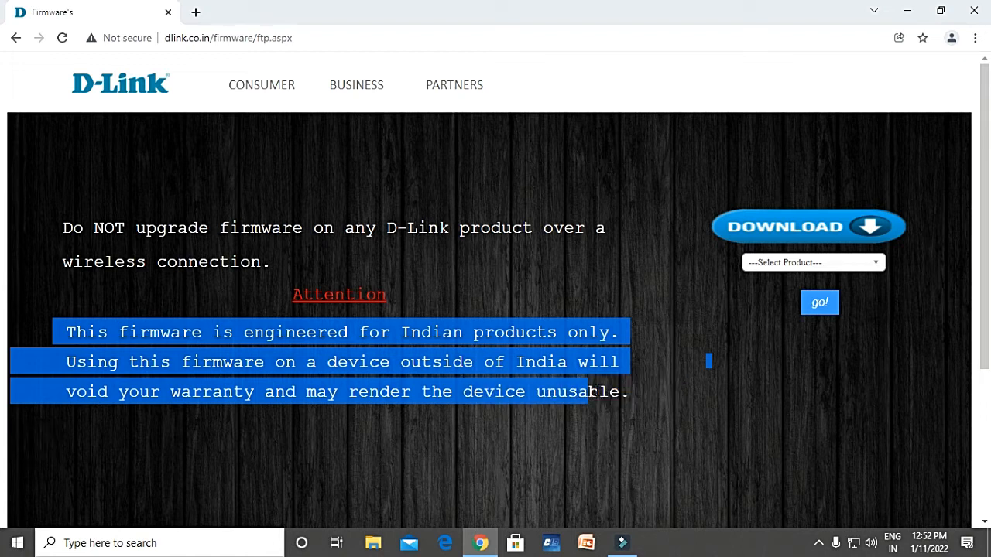
left_click(644, 384)
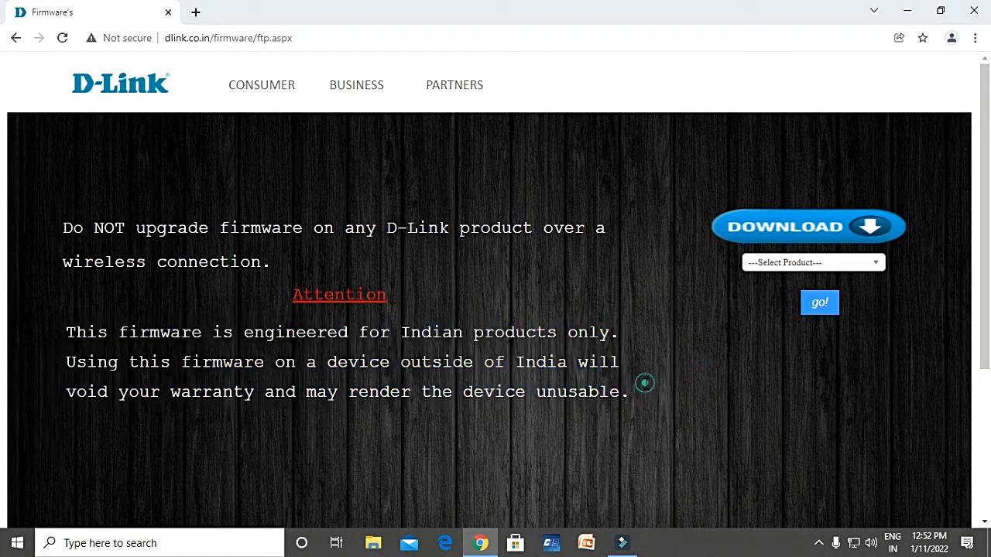
Select DIR-650IN from the '--Select Product--' list and request its firmware
left_click(813, 264)
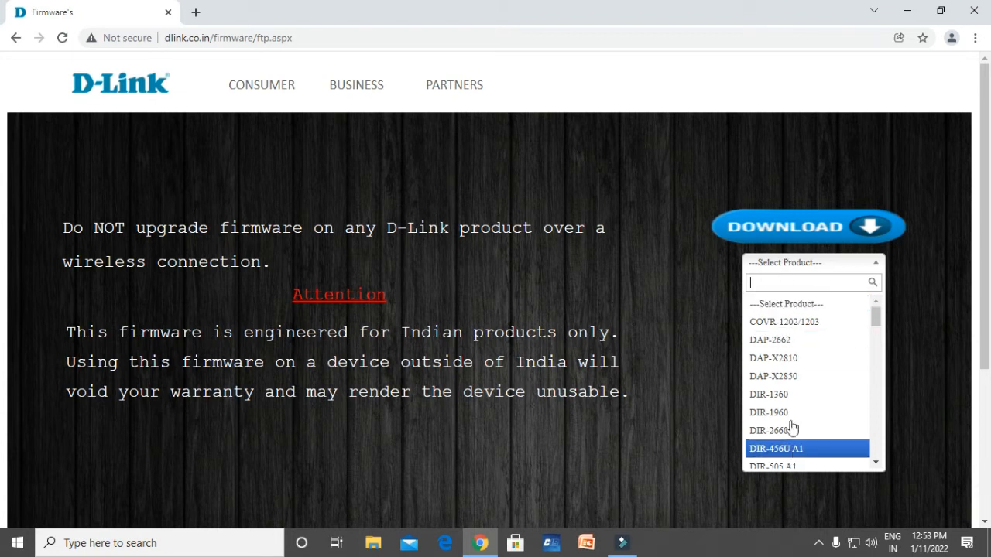
mouse_move(775, 395)
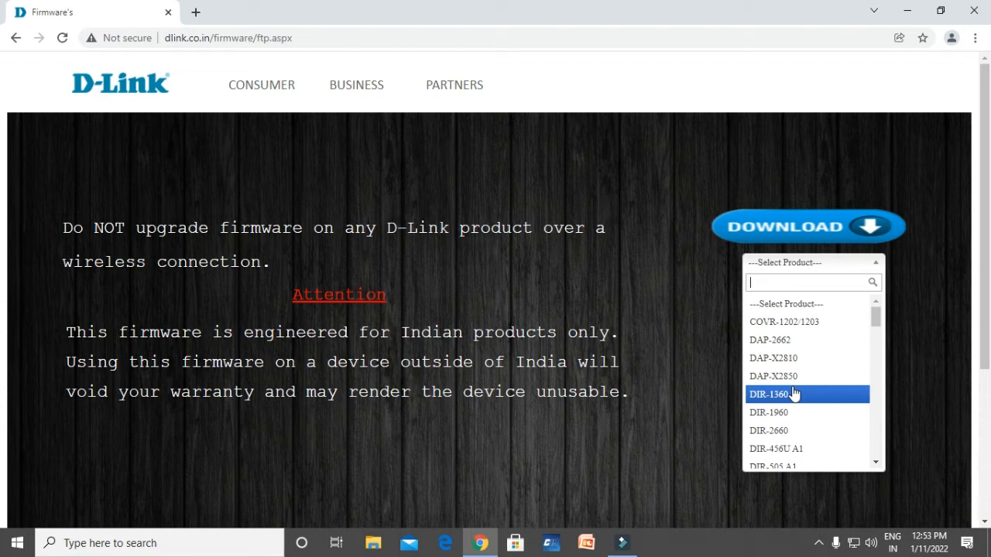
scroll("down", 3)
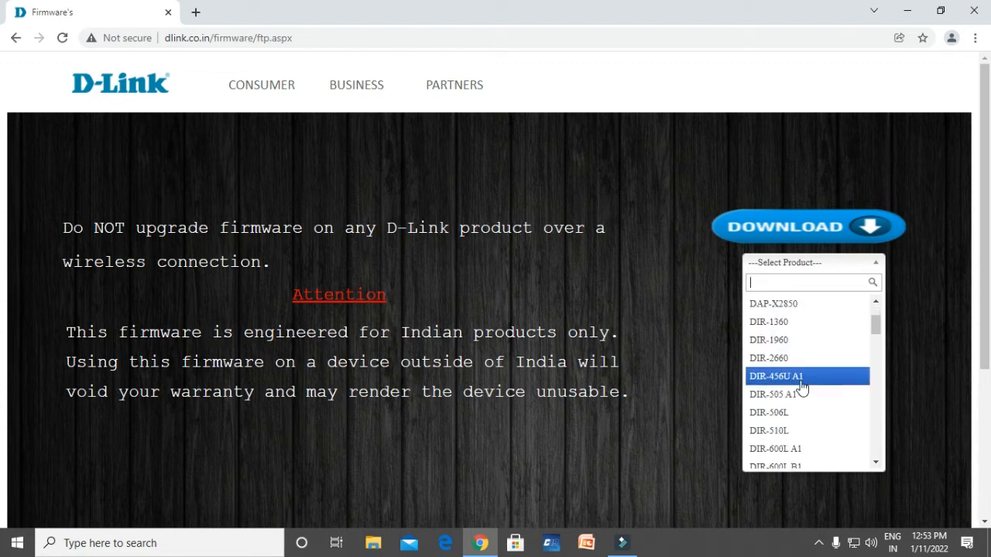
scroll("down", 3)
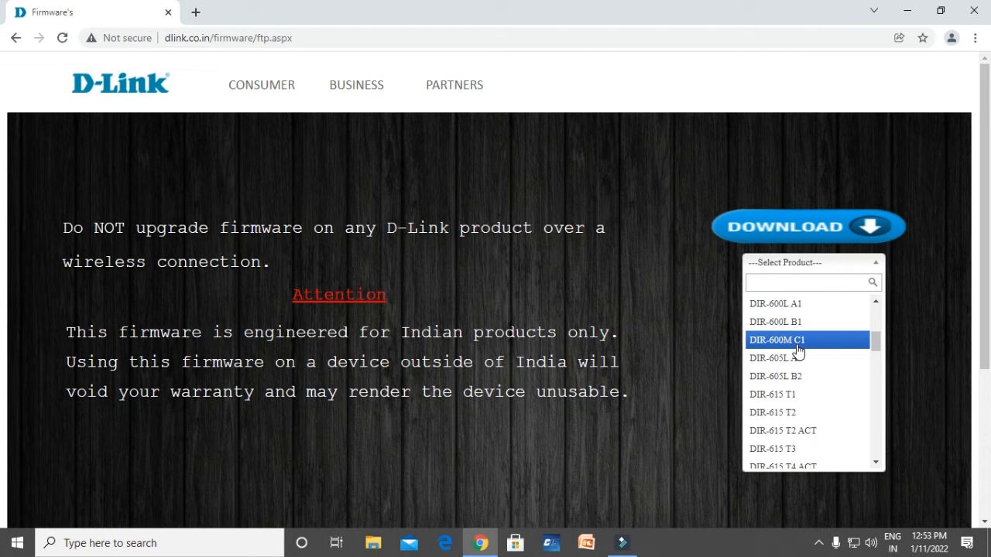
scroll("down", 3)
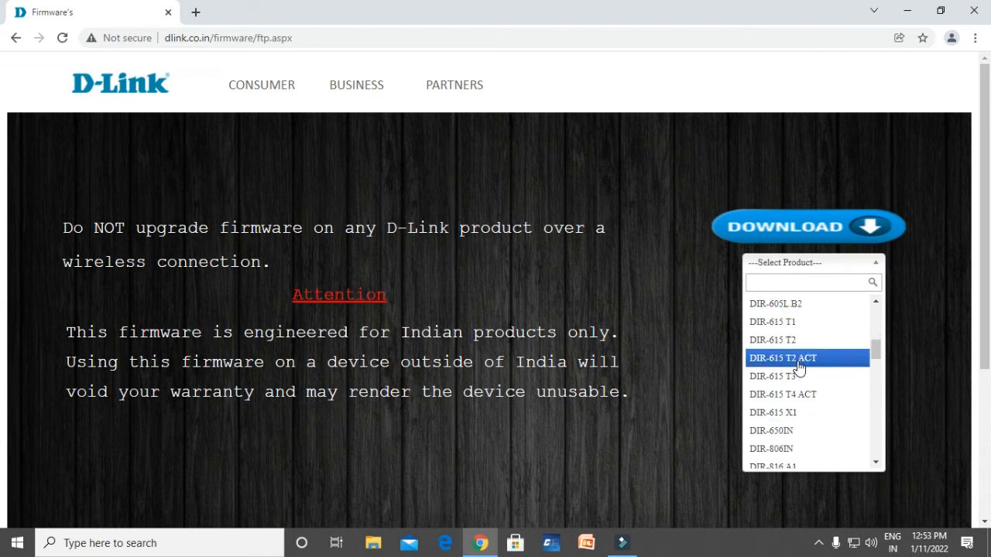
scroll("down", 3)
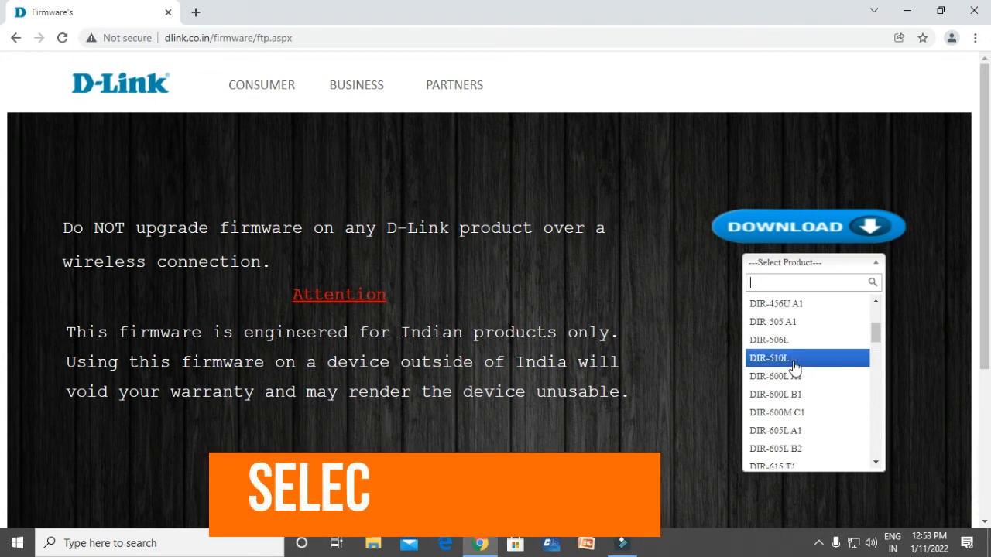
scroll("down", 3)
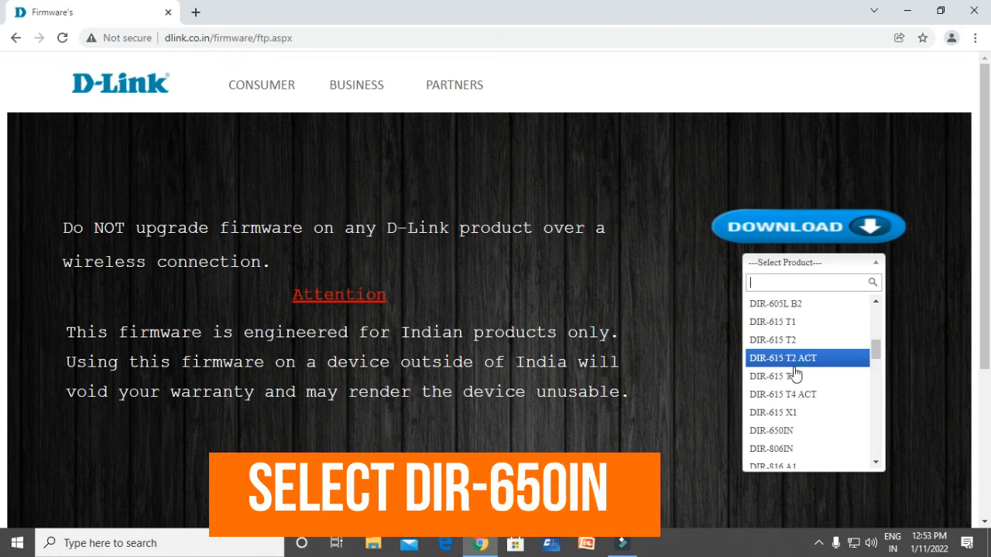
scroll("down", 3)
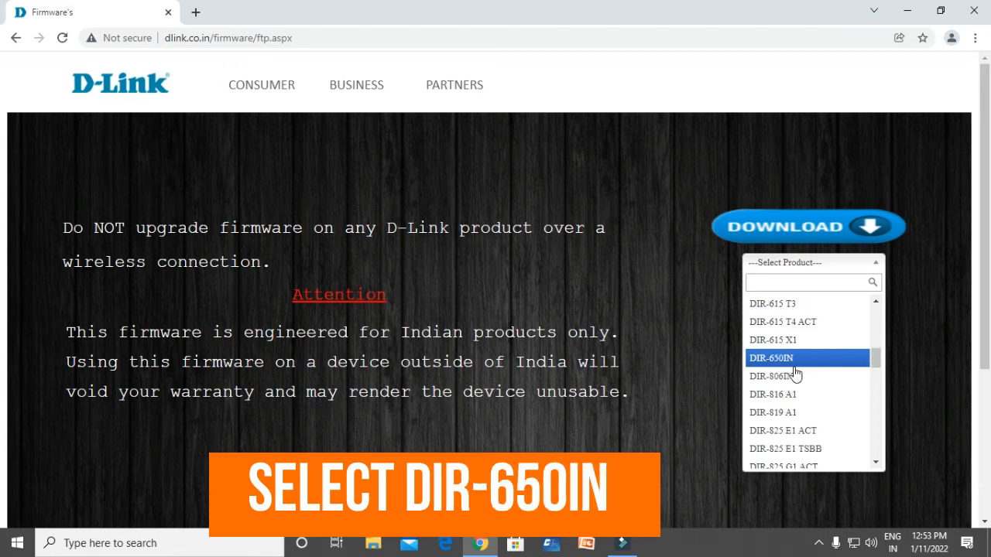
left_click(773, 358)
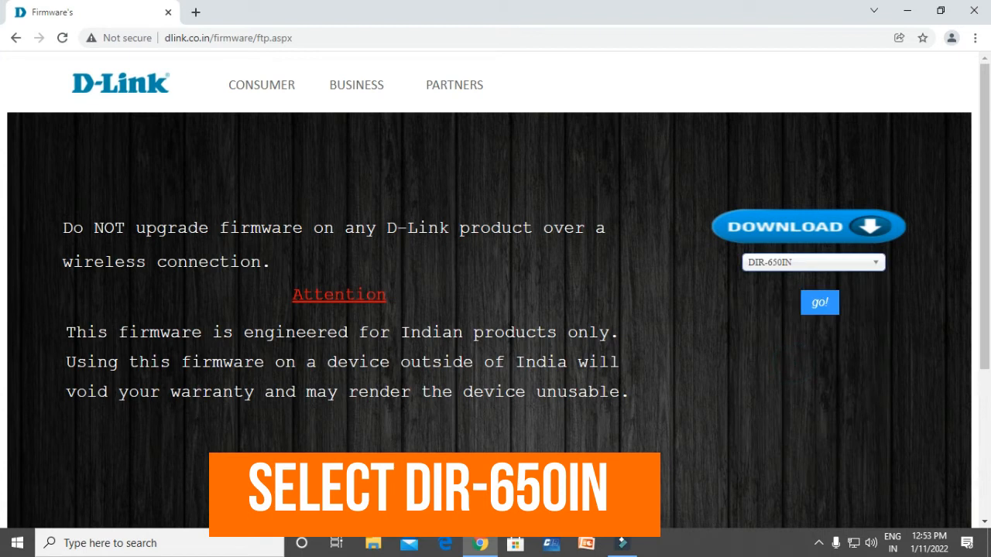
left_click(762, 262)
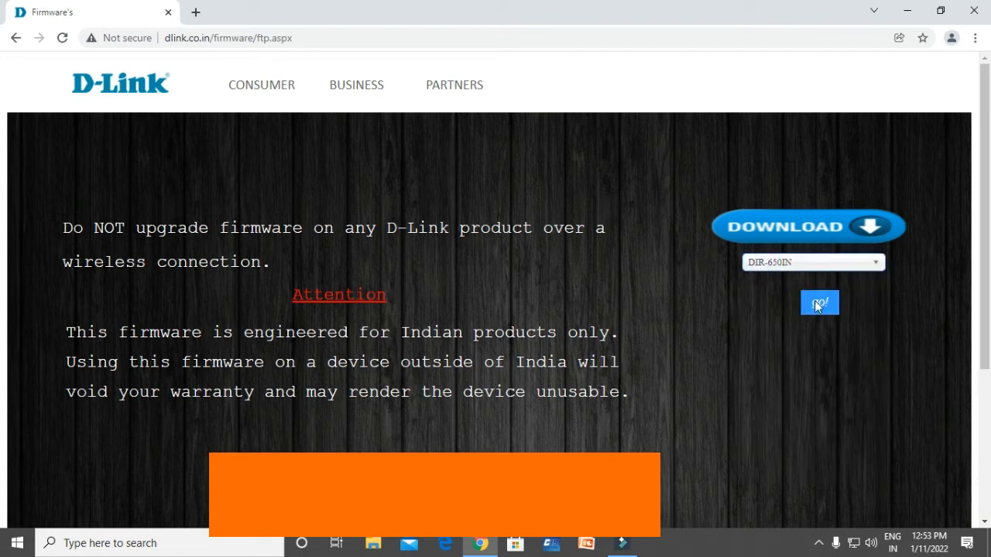
Download the DIR-650IN version 1.04 firmware file from the firmware table row
left_click(819, 302)
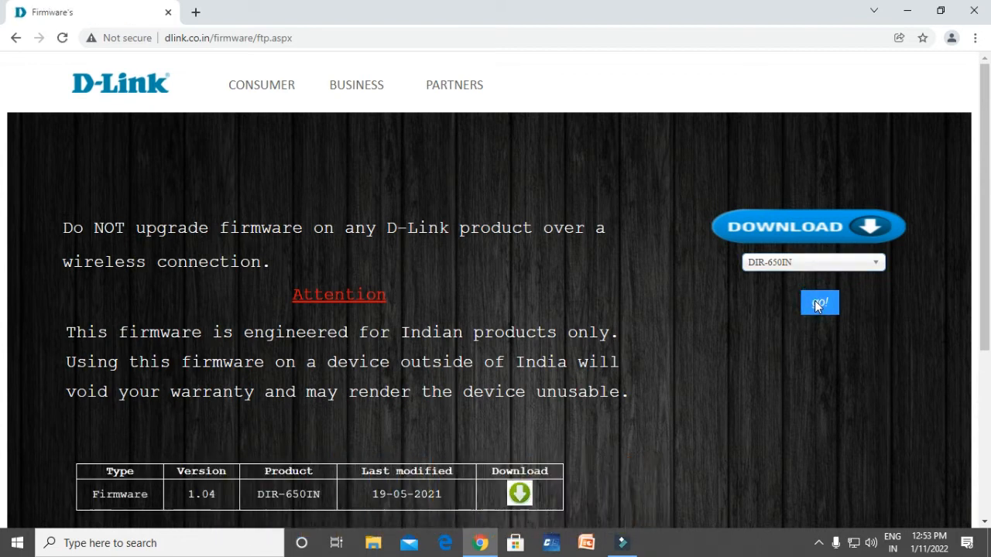
scroll("down", 3)
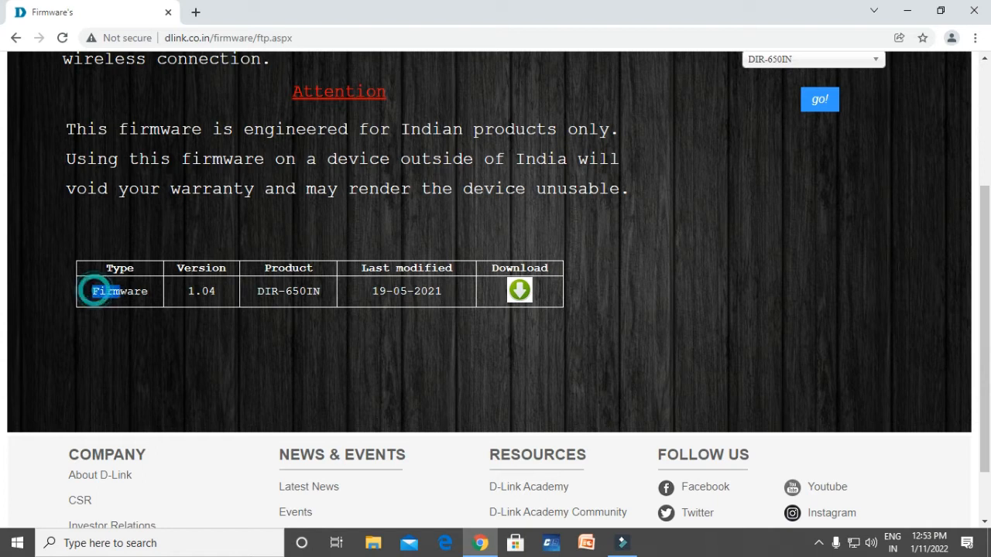
double_click(202, 291)
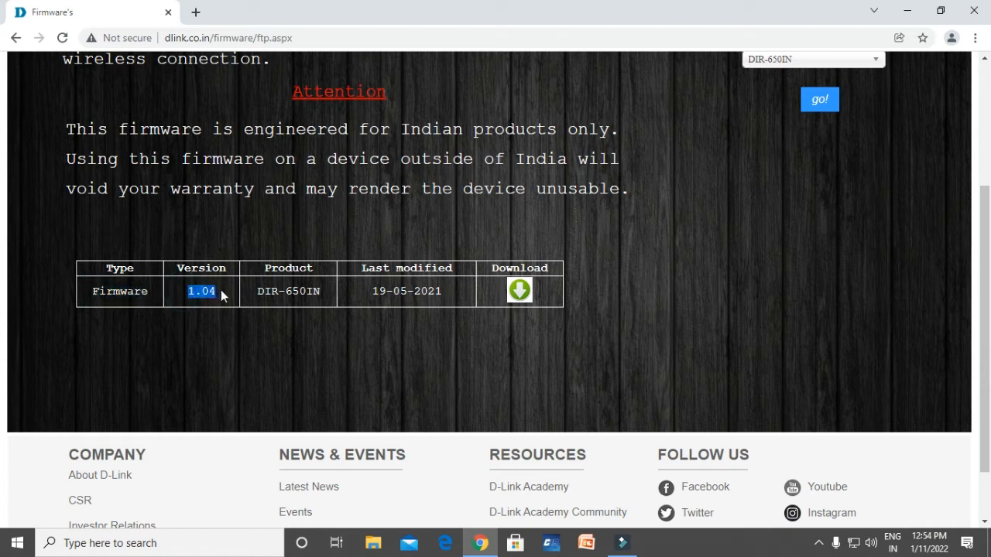
mouse_move(250, 302)
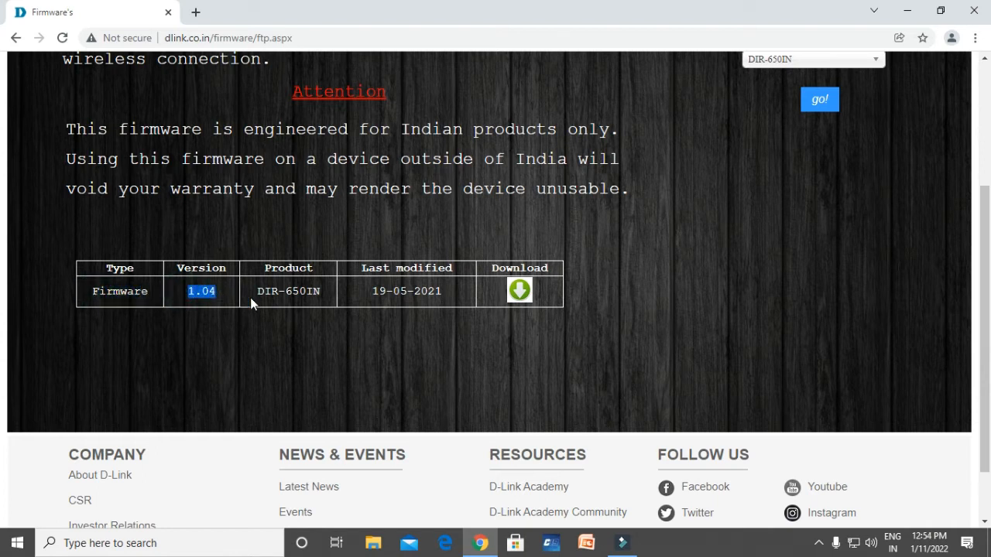
left_click(255, 291)
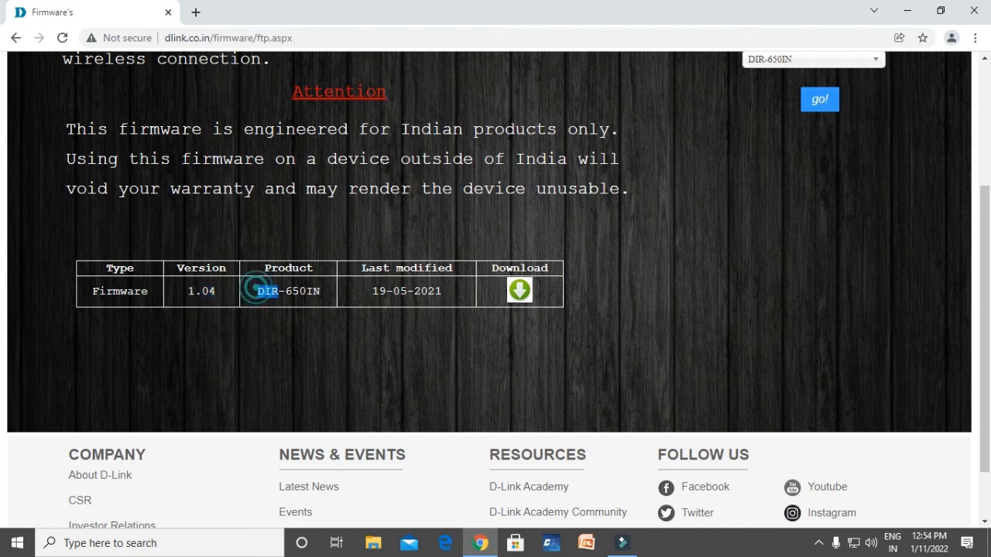
double_click(288, 291)
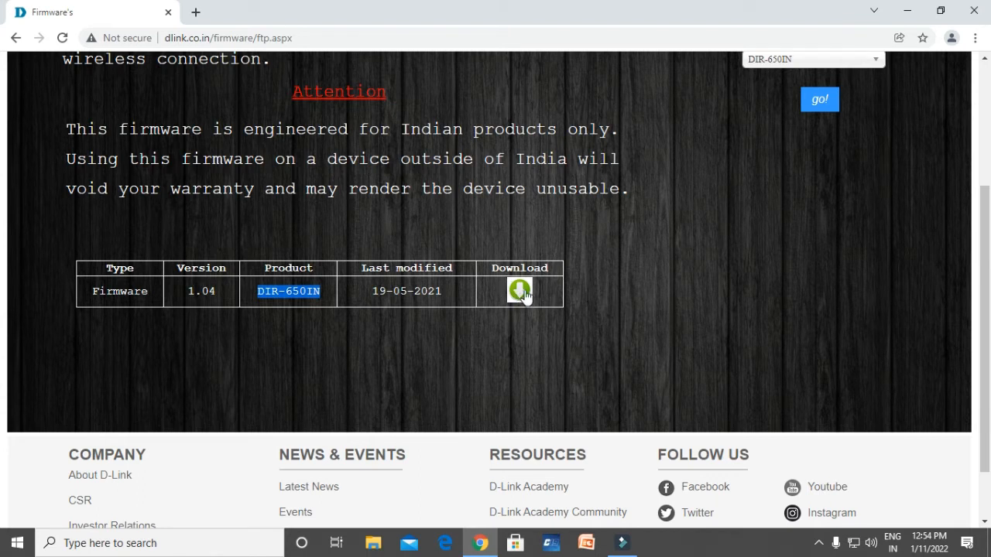
left_click(521, 292)
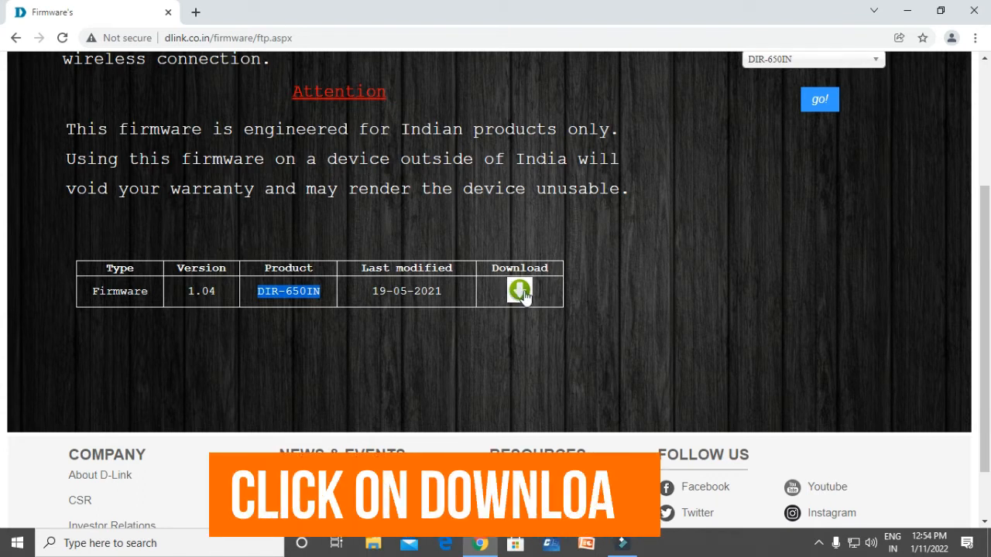
left_click(520, 291)
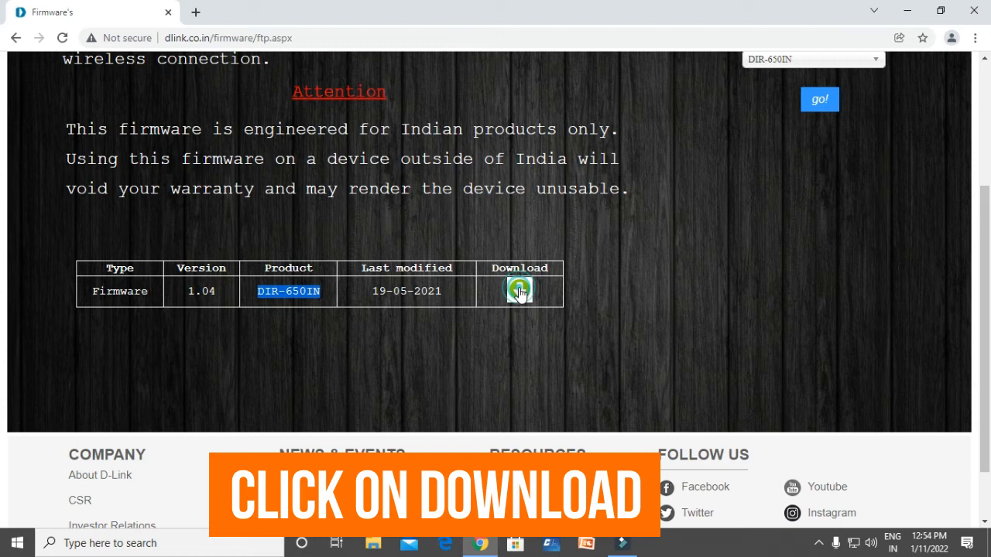
left_click(519, 291)
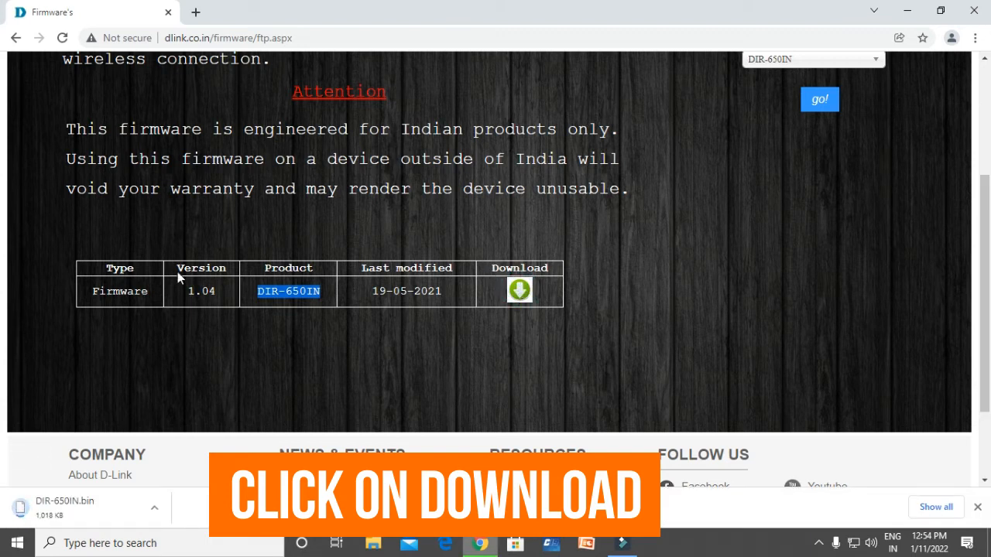
left_click(520, 291)
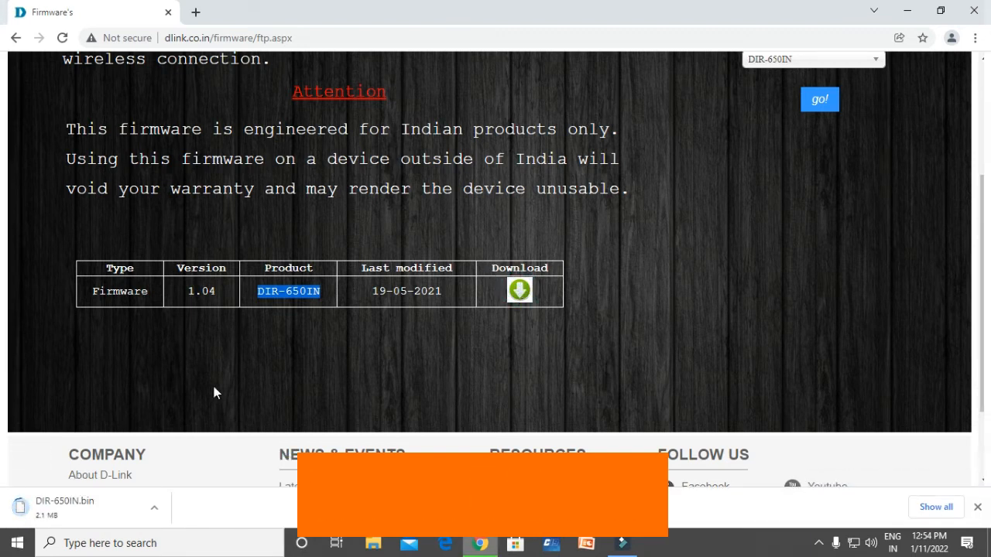
Start a blank new browser tab
left_click(195, 12)
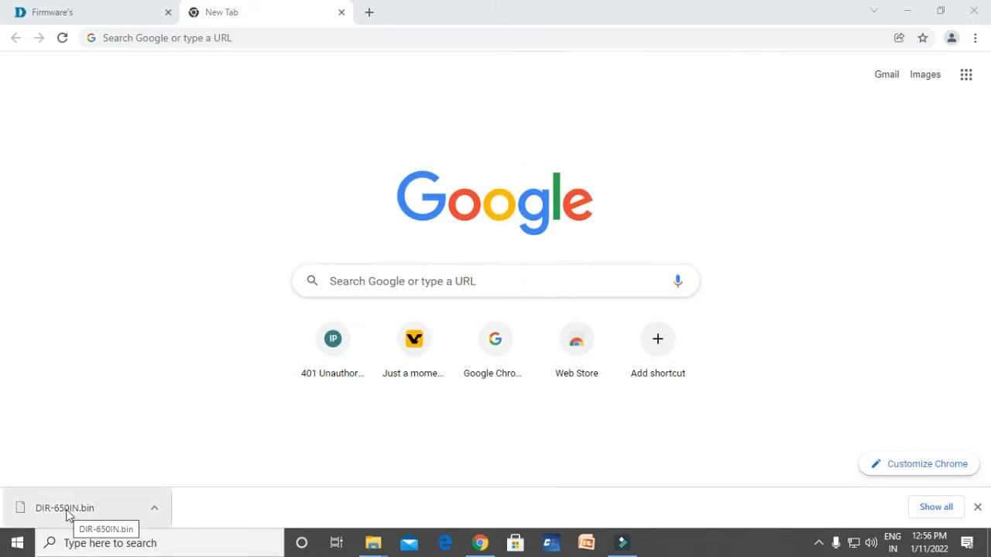
mouse_move(75, 495)
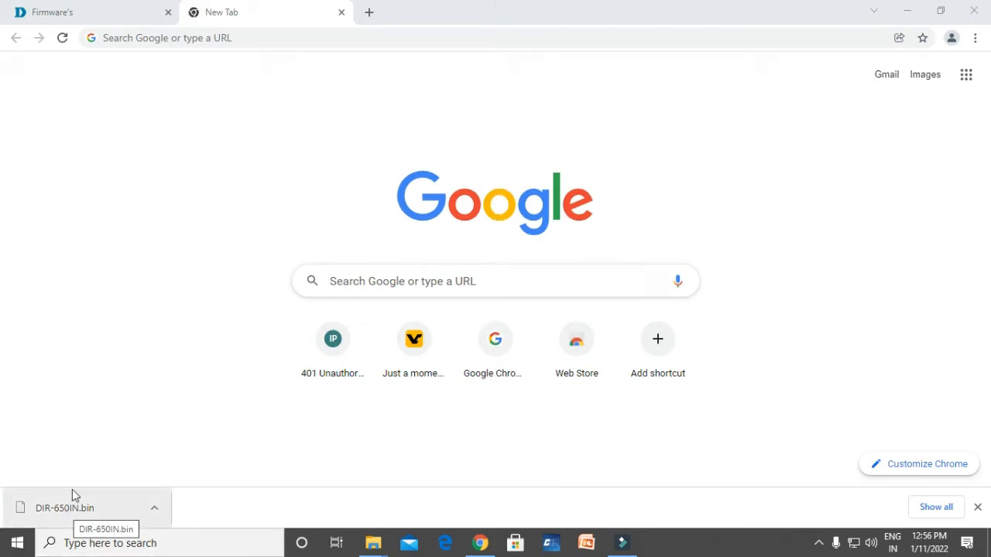
mouse_move(220, 96)
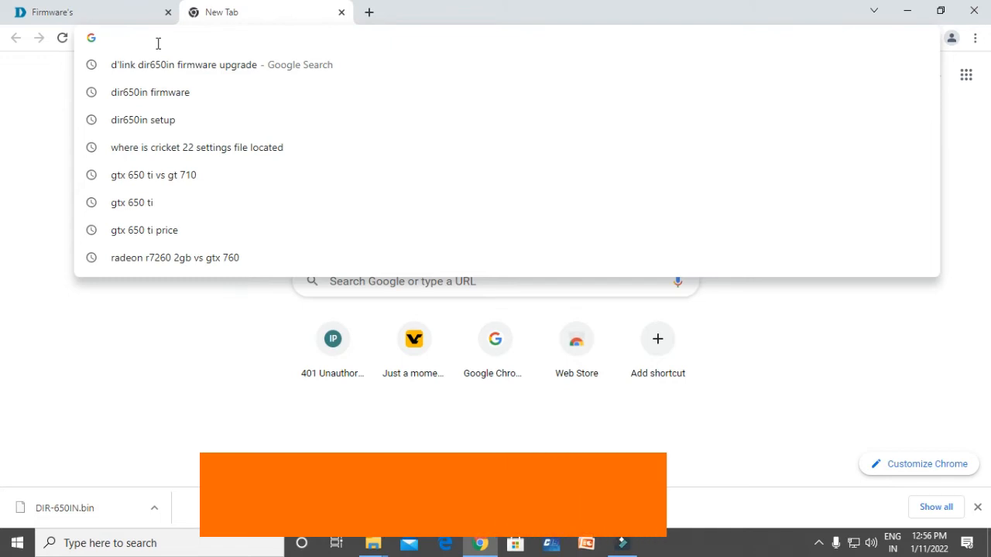
Browse to 192.168.0.1 and sign in to the router's web interface
type("192.168.0.1")
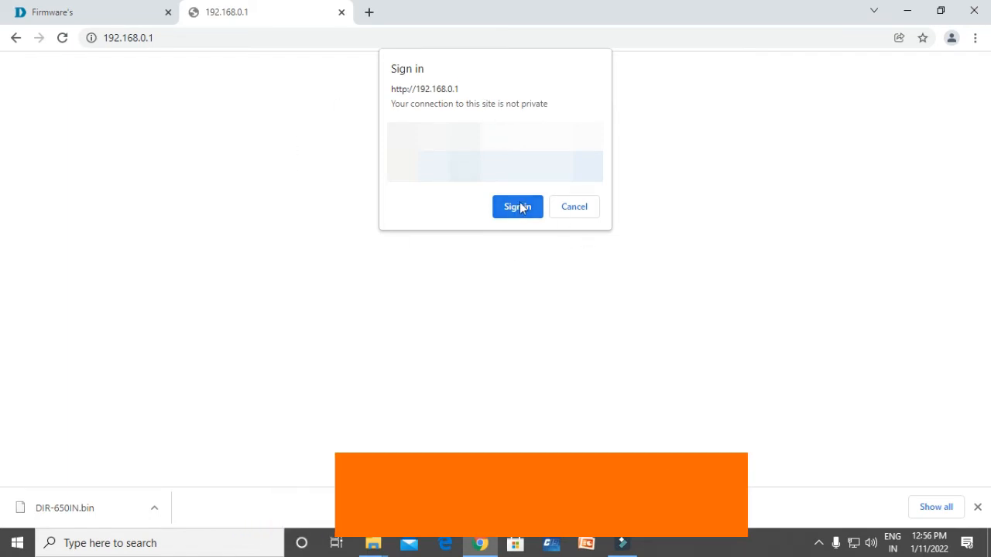
left_click(518, 207)
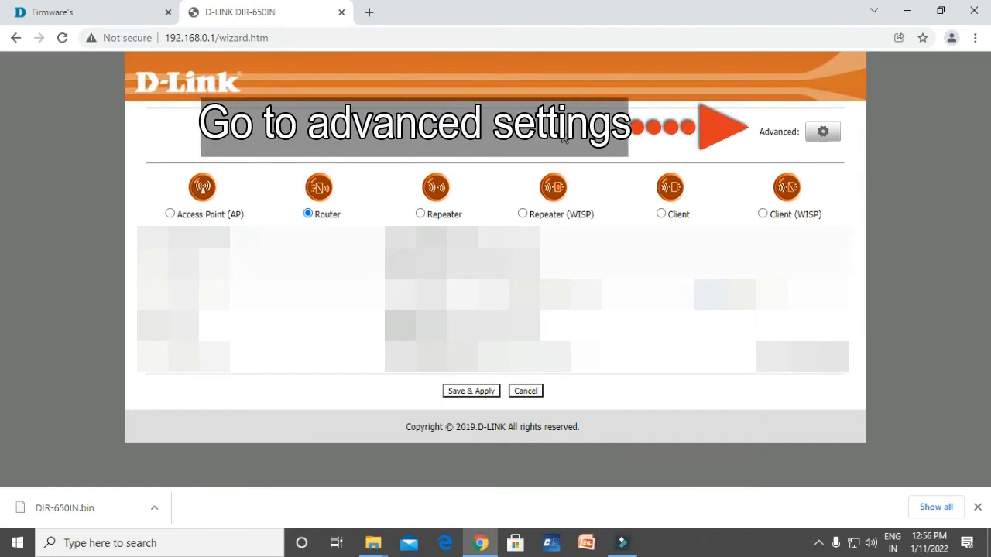
mouse_move(793, 192)
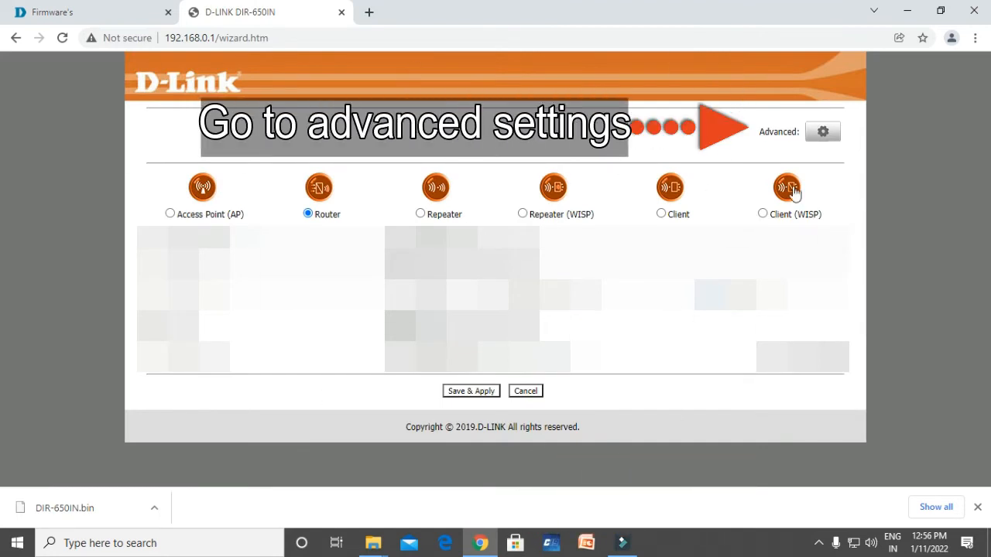
Show the Advanced Status page and highlight the current firmware version V_1.00
left_click(822, 130)
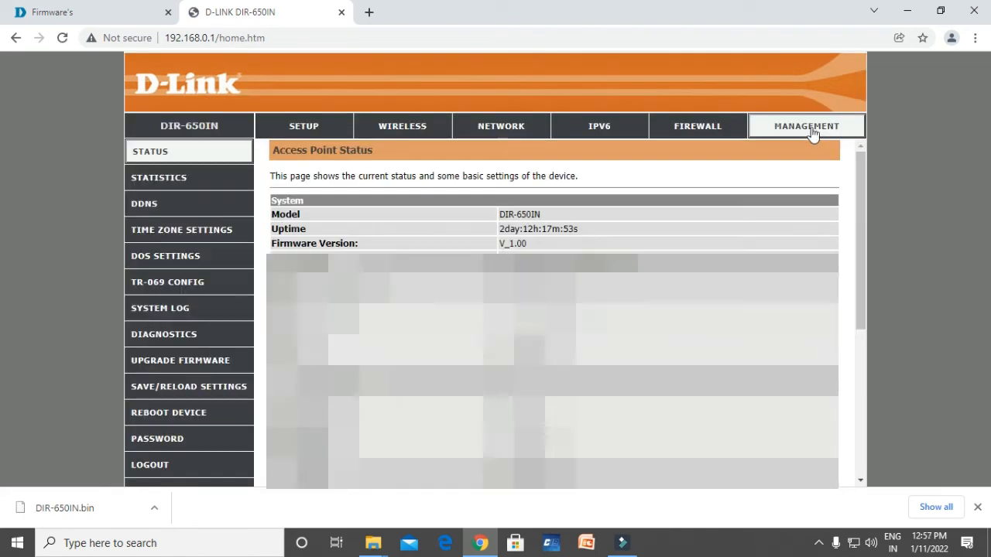
mouse_move(431, 133)
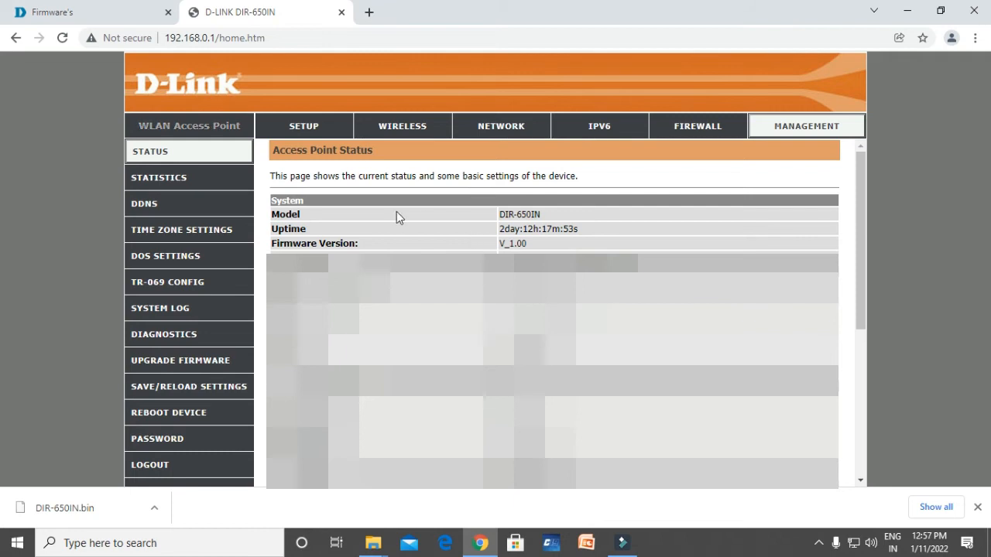
double_click(514, 243)
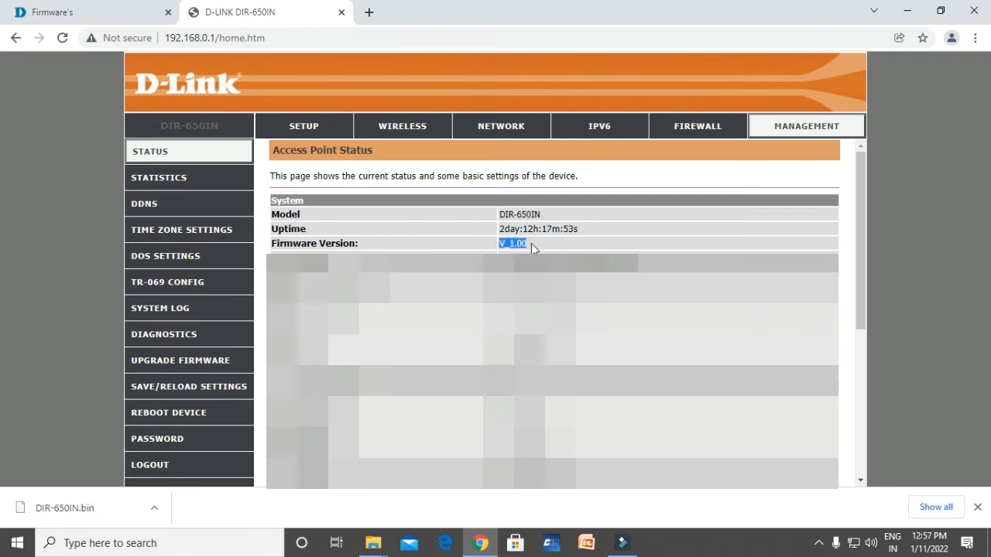
right_click(514, 243)
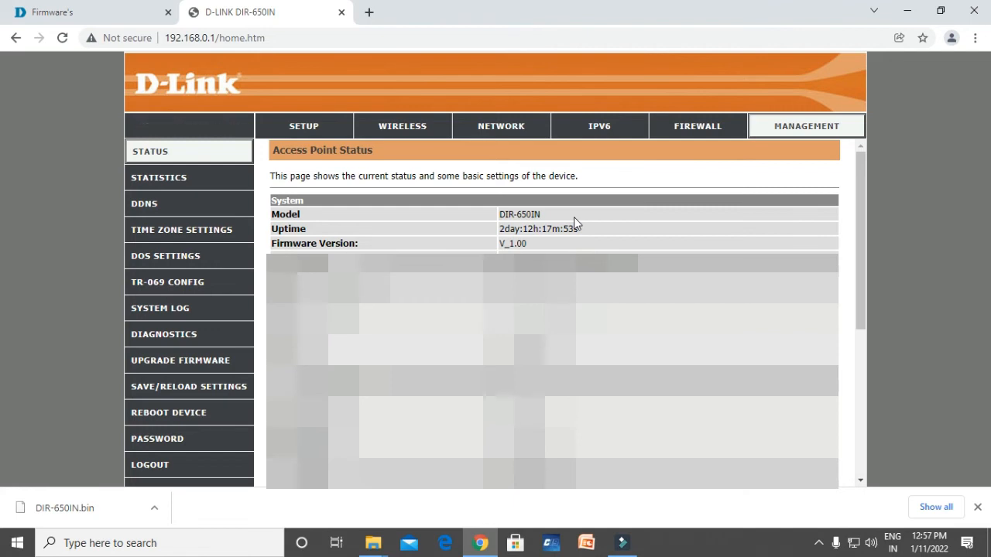
mouse_move(165, 335)
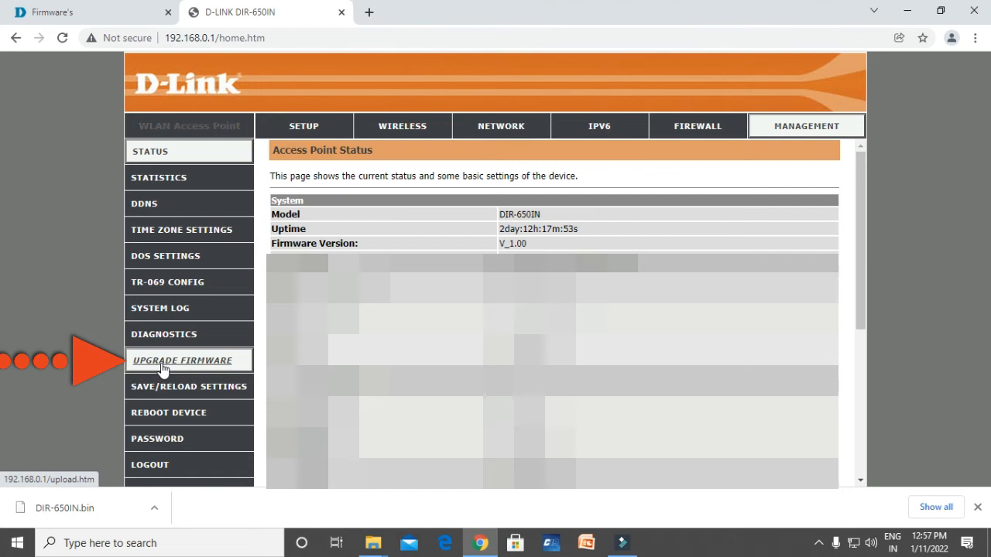
On Upgrade Firmware, choose DIR-650IN.bin from the Desktop as the file to upload
left_click(183, 359)
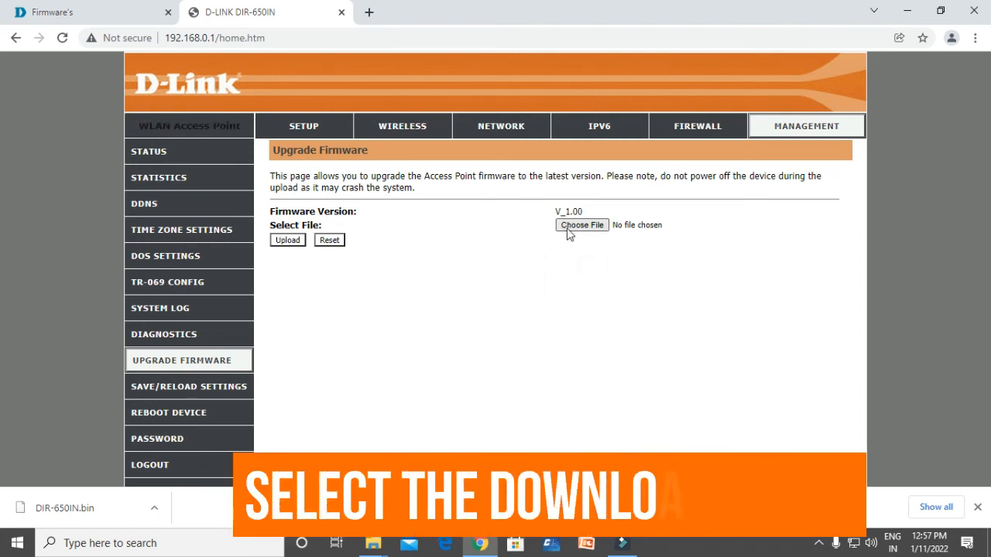
left_click(580, 224)
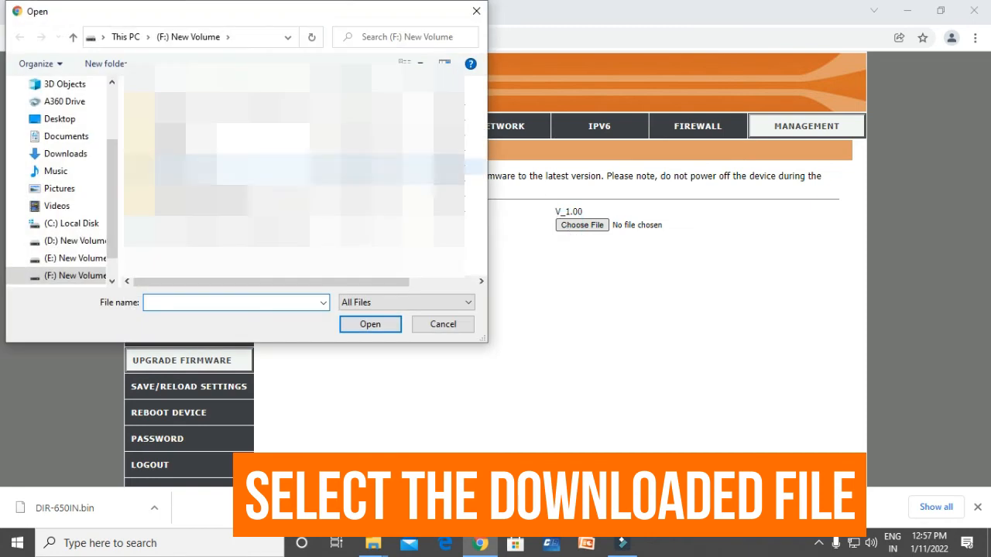
left_click(59, 117)
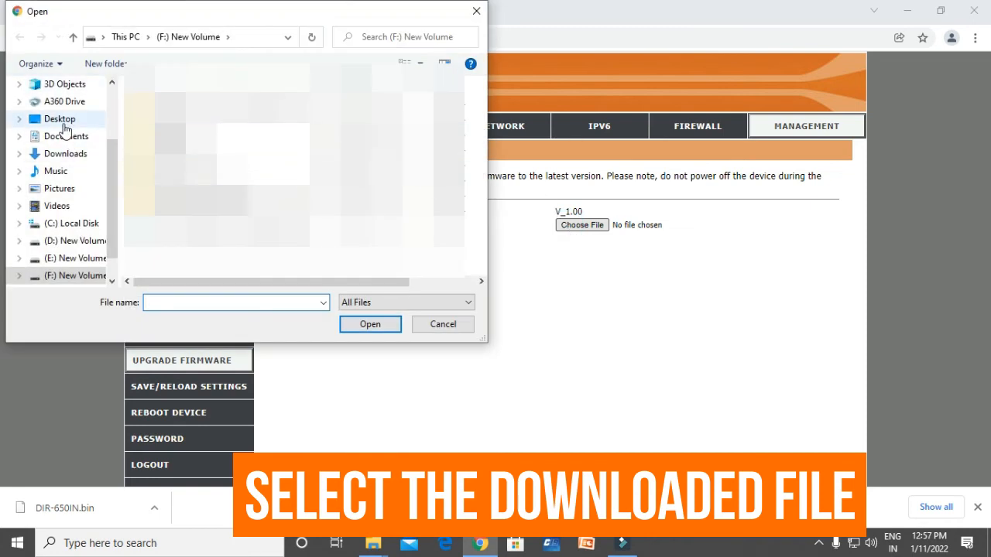
left_click(59, 117)
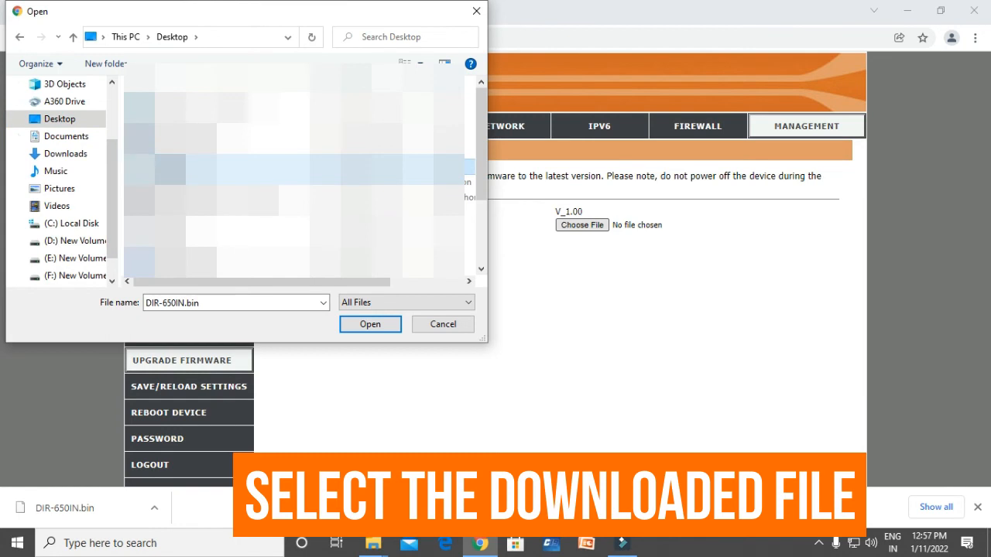
left_click(370, 323)
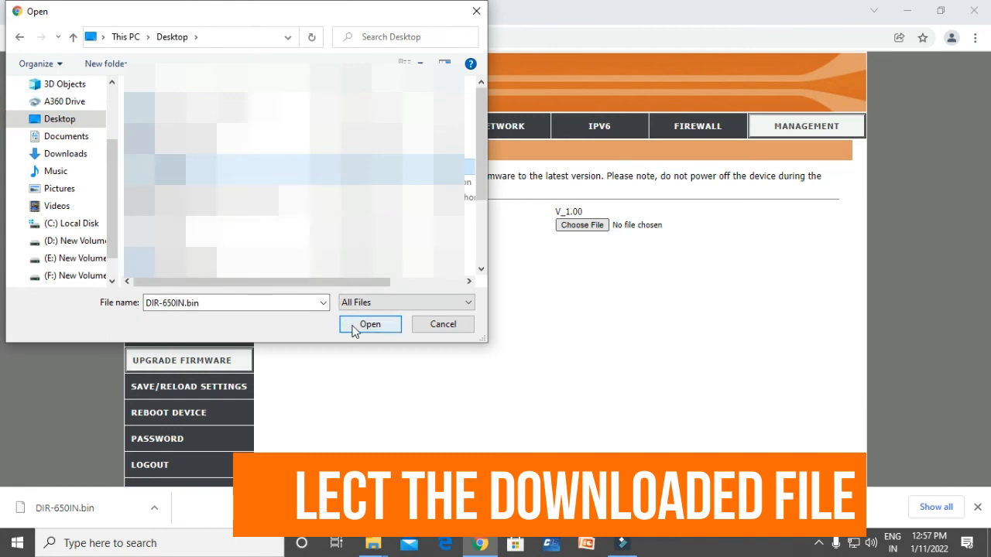
left_click(368, 324)
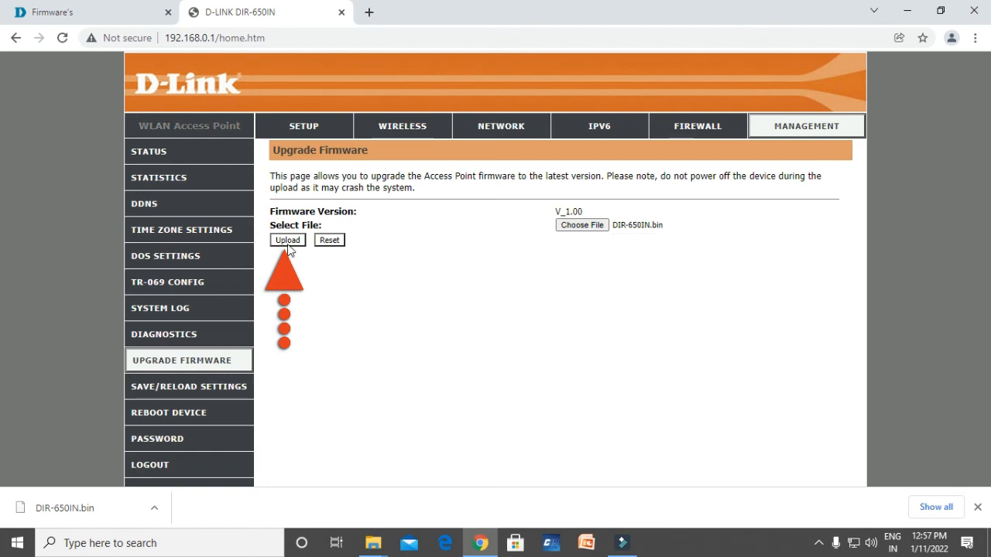
Upload DIR-650IN.bin to the router and let the upgrade return to the setup wizard
left_click(288, 239)
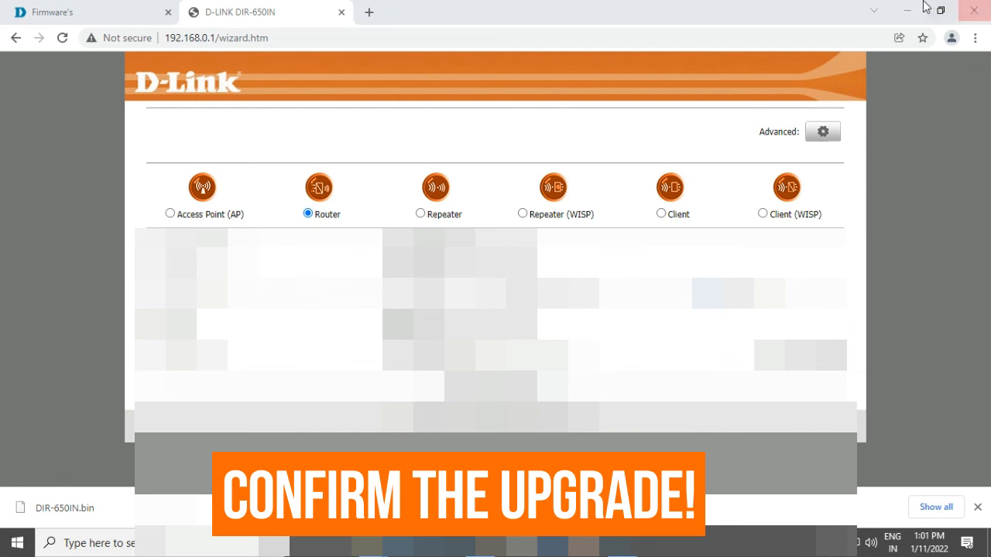
Show the router status page and highlight the new firmware version V_1.04
left_click(806, 125)
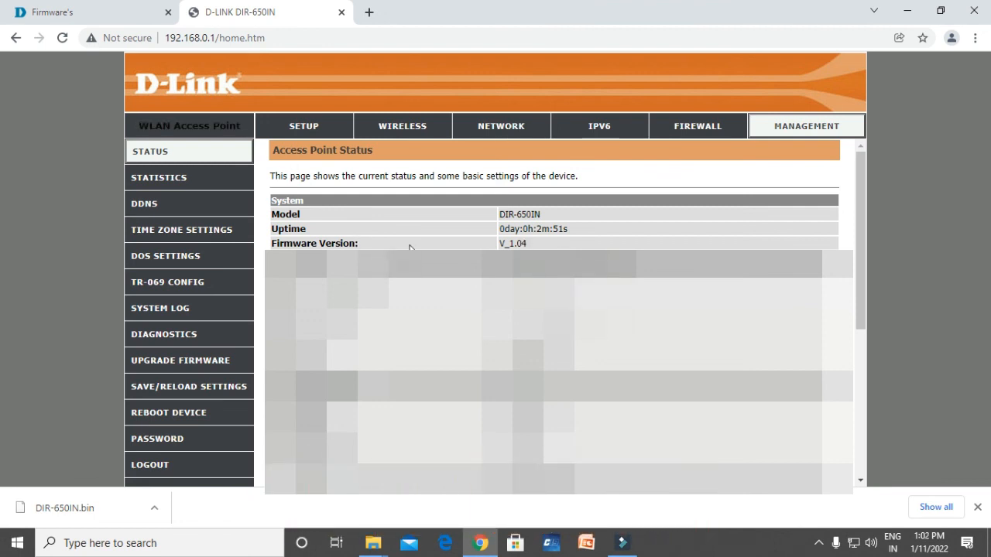
double_click(511, 243)
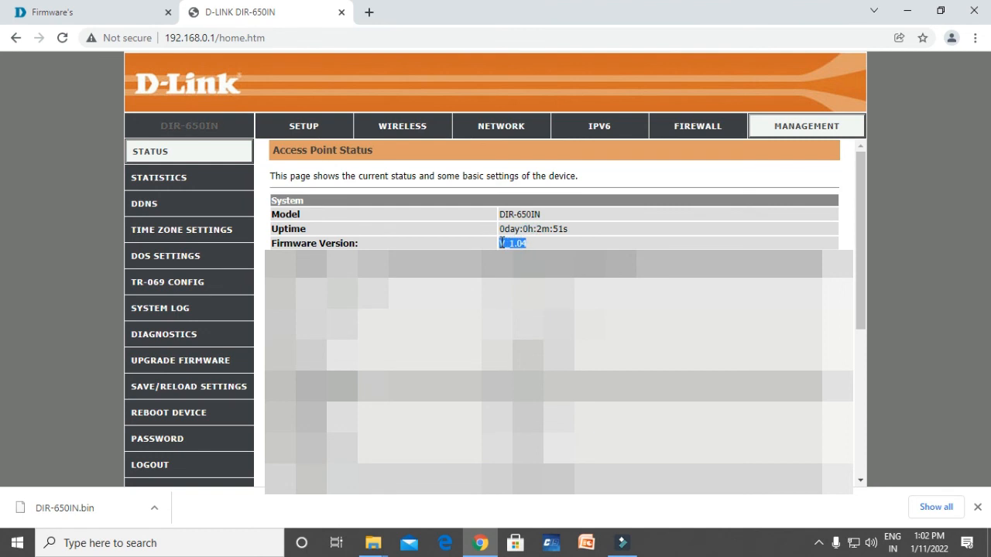